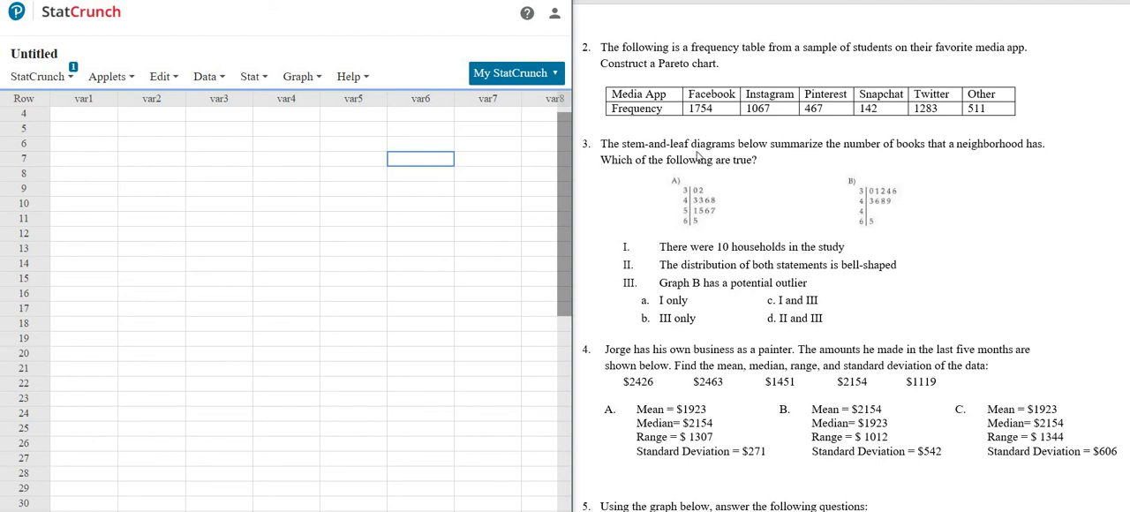
mouse_move(671, 64)
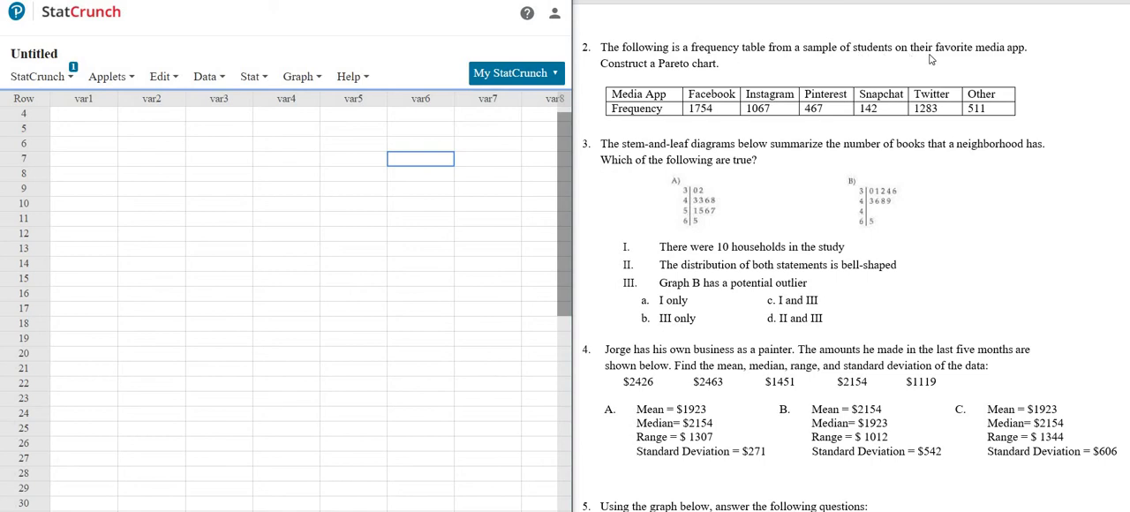
mouse_move(672, 85)
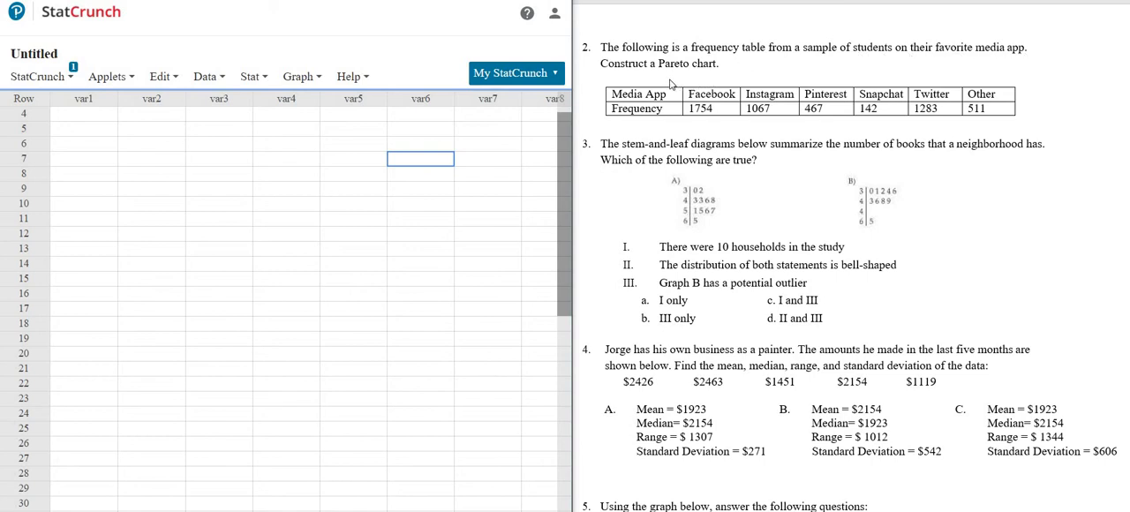
mouse_move(95, 106)
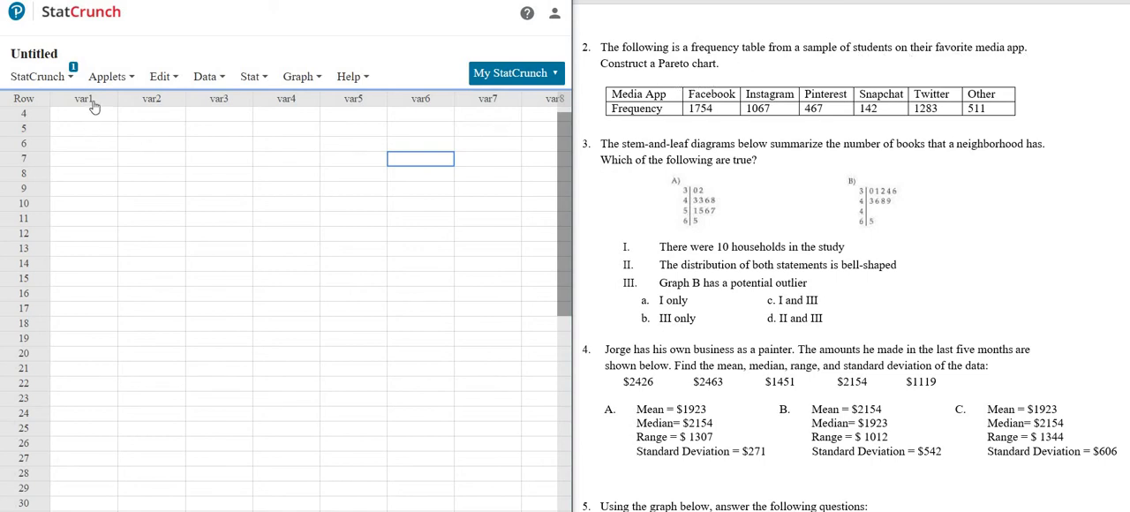
- Rename var1 to 'Media App' and var2 to 'Frequency', then select the first data row
double_click(85, 98)
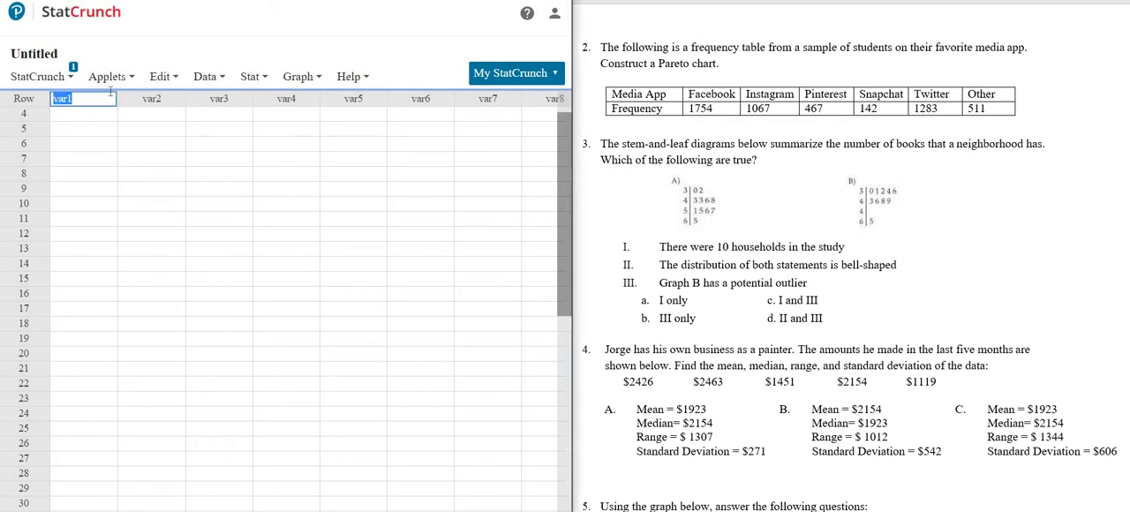
text(Media App)
click(150, 98)
text(F)
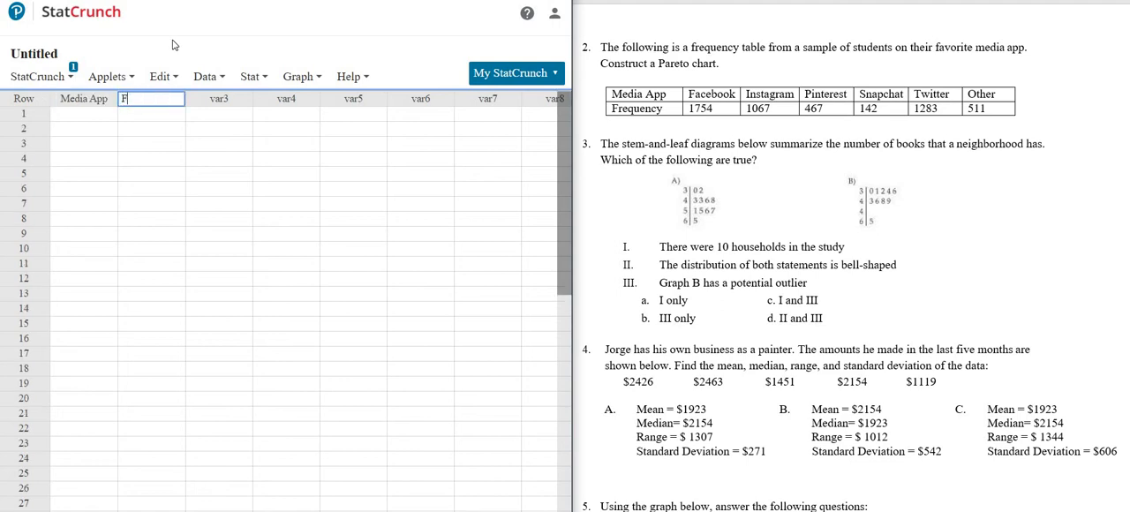
text(requency)
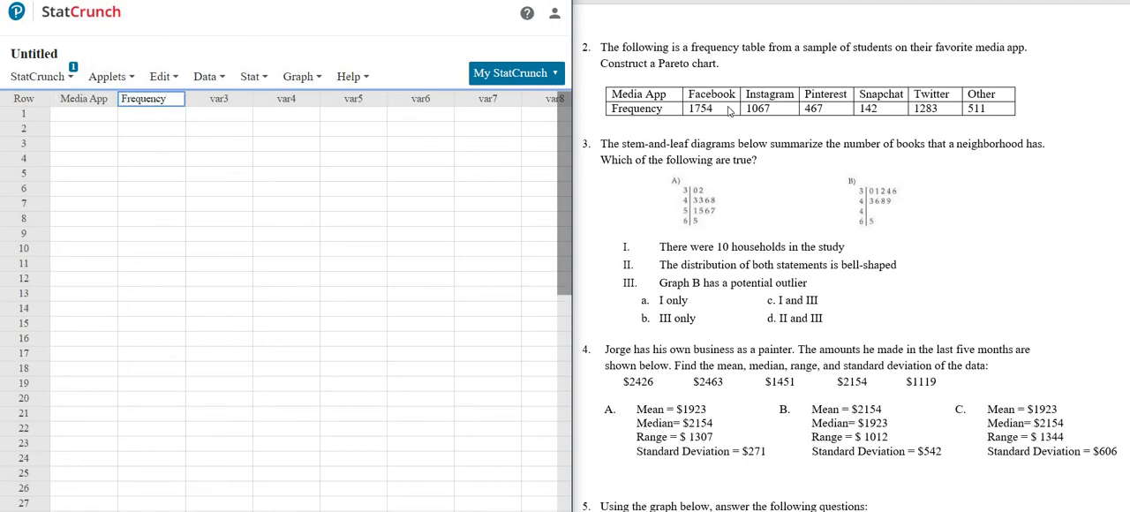
click(85, 113)
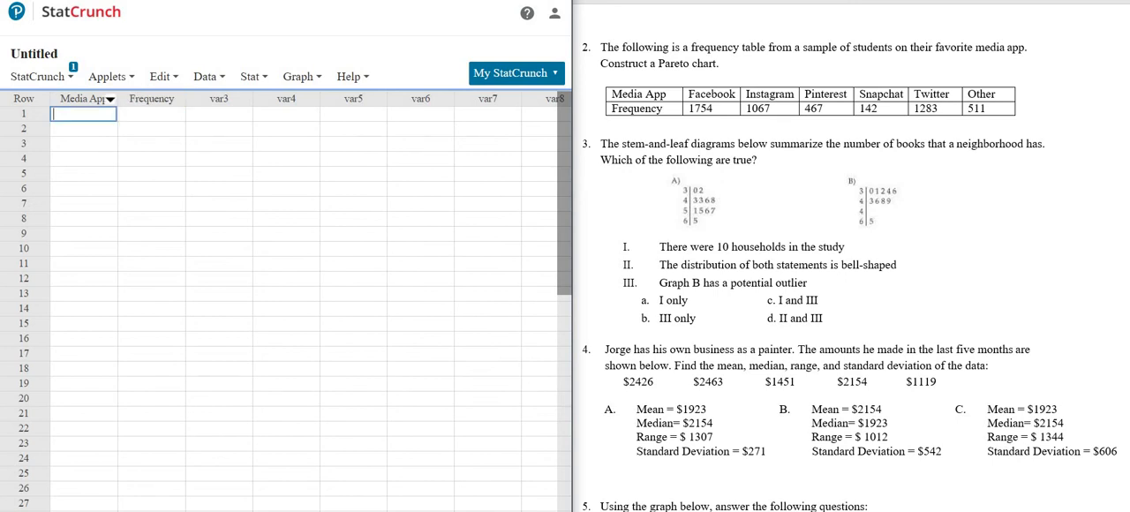
- Enter the rows Facebook 1754, Instagram 1067 and Pinterest 467
text(Facebook)
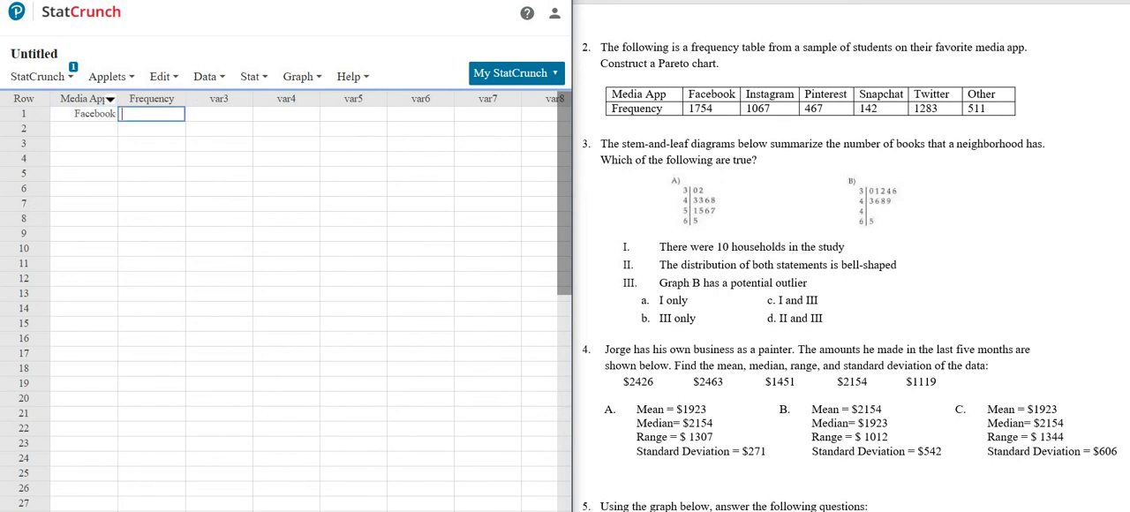
text(1754)
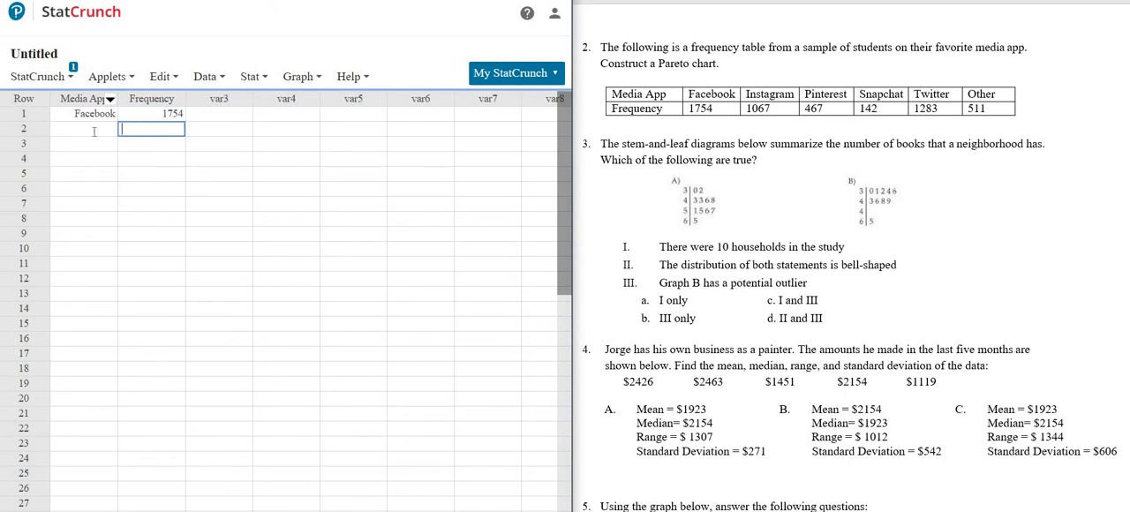
text(Instagram)
text(1067)
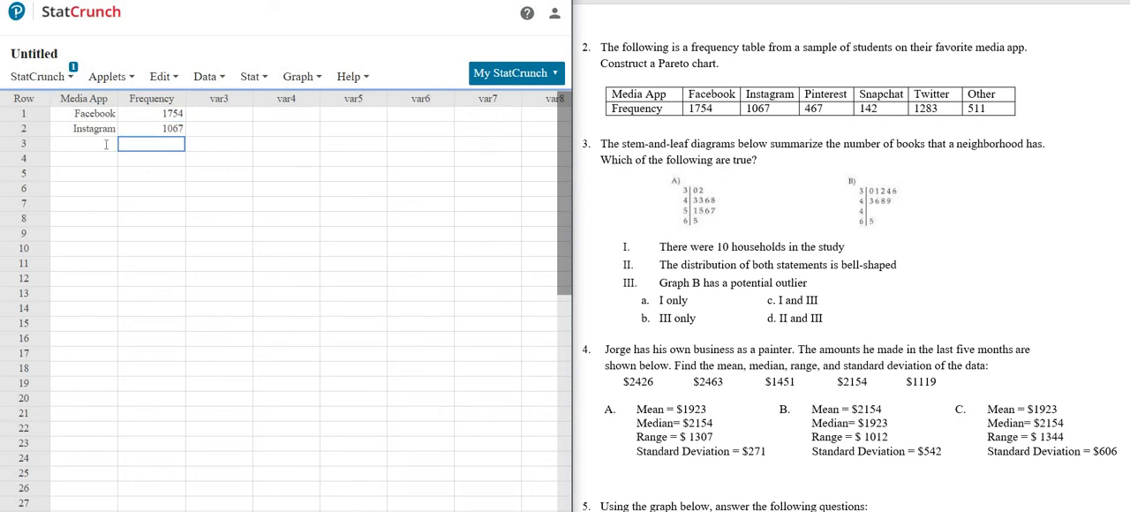
text(interest)
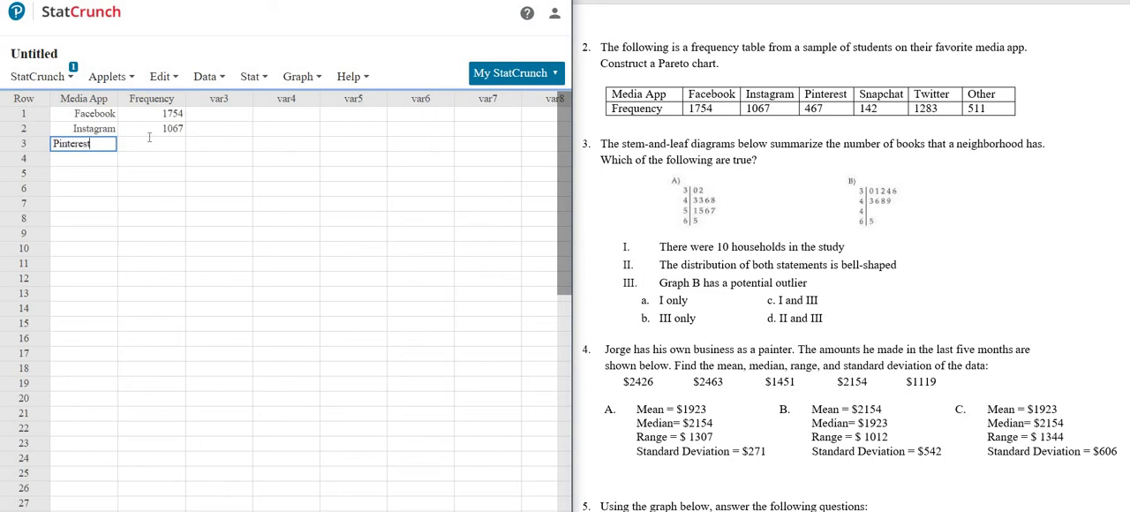
click(159, 76)
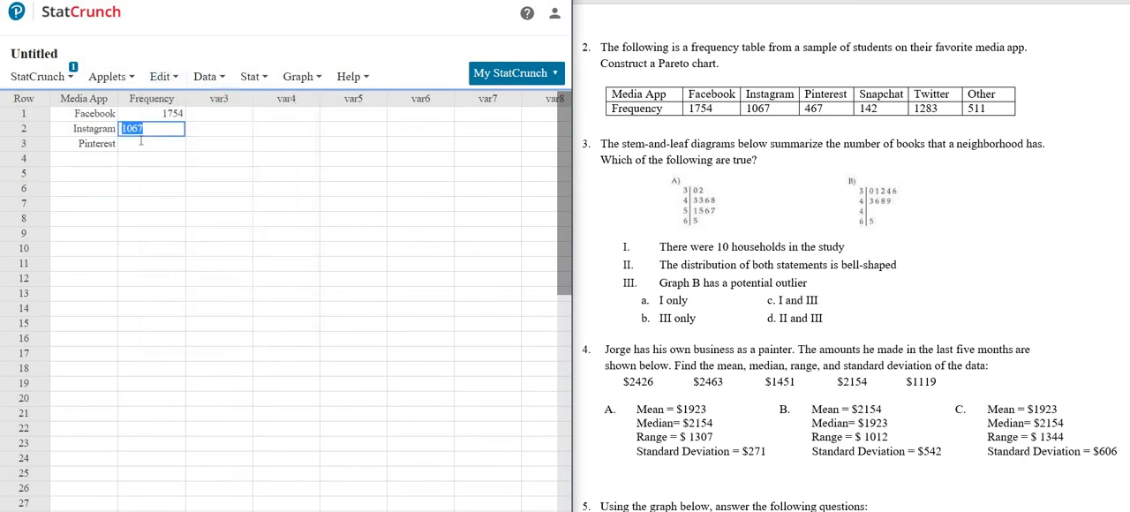
text(467)
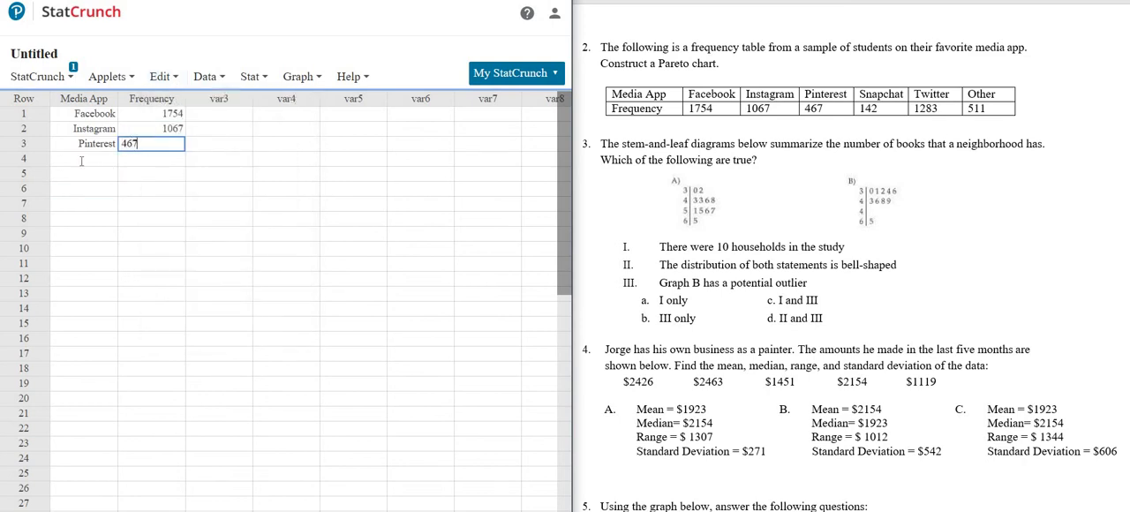
- Enter the rows Snapchat 142, Twitter 1283 and Other 511
click(205, 76)
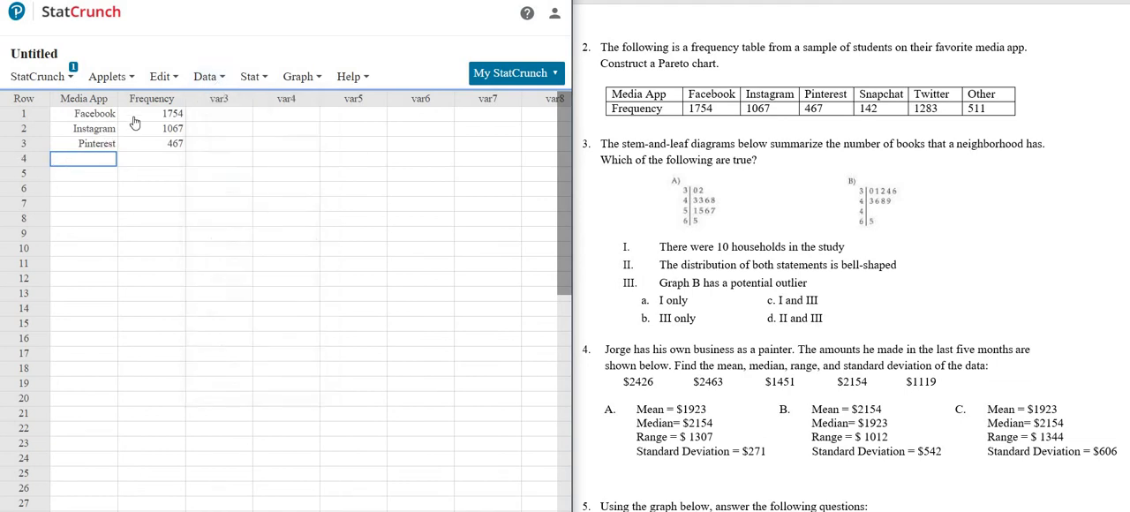
text(Snapchat)
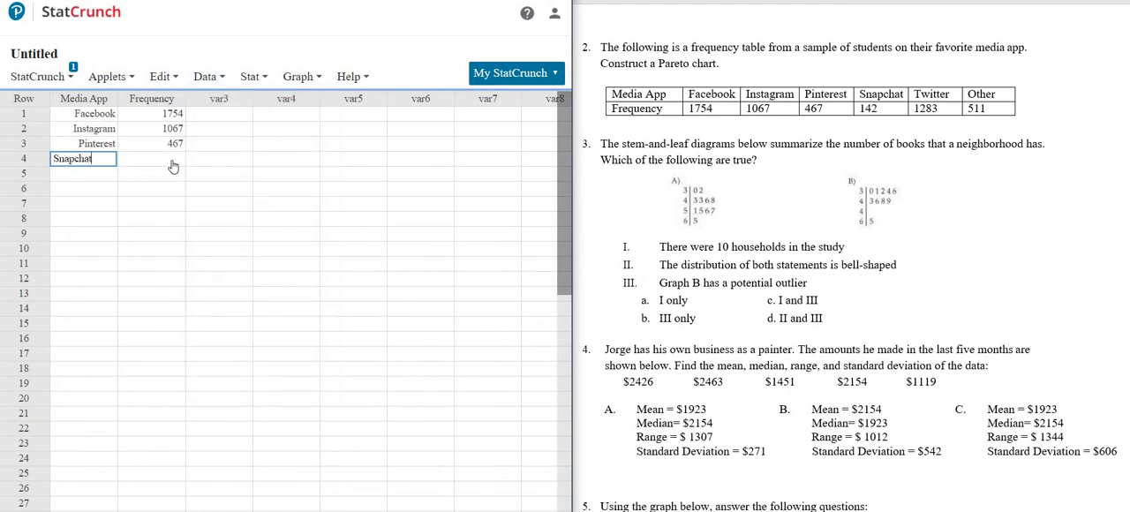
text(142)
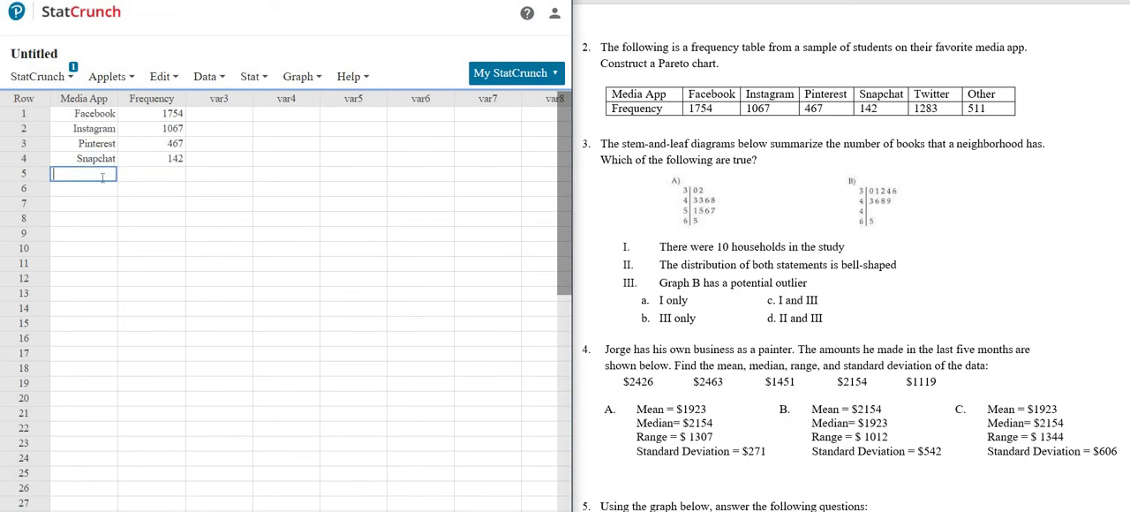
text(T)
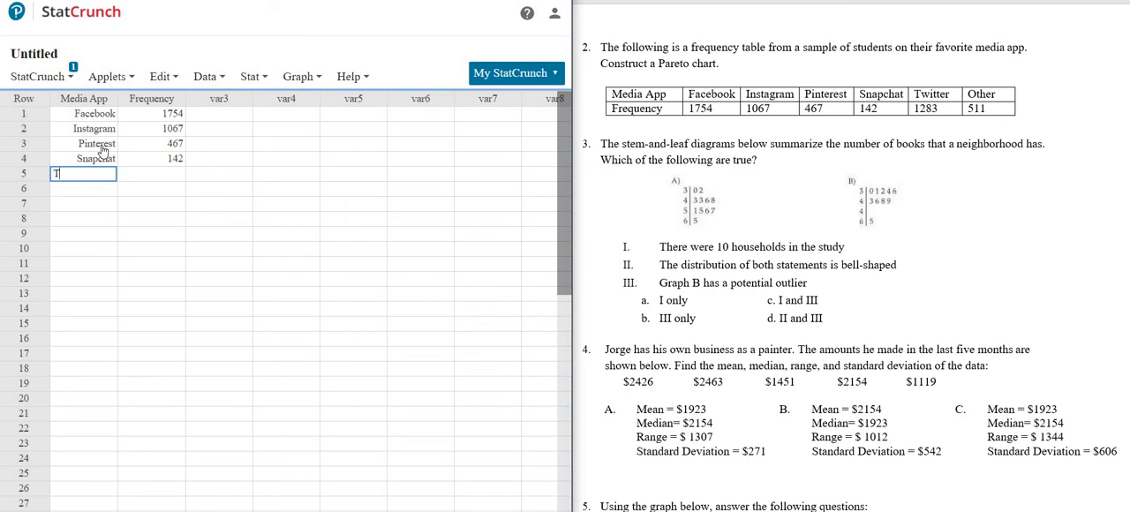
text(Twitter)
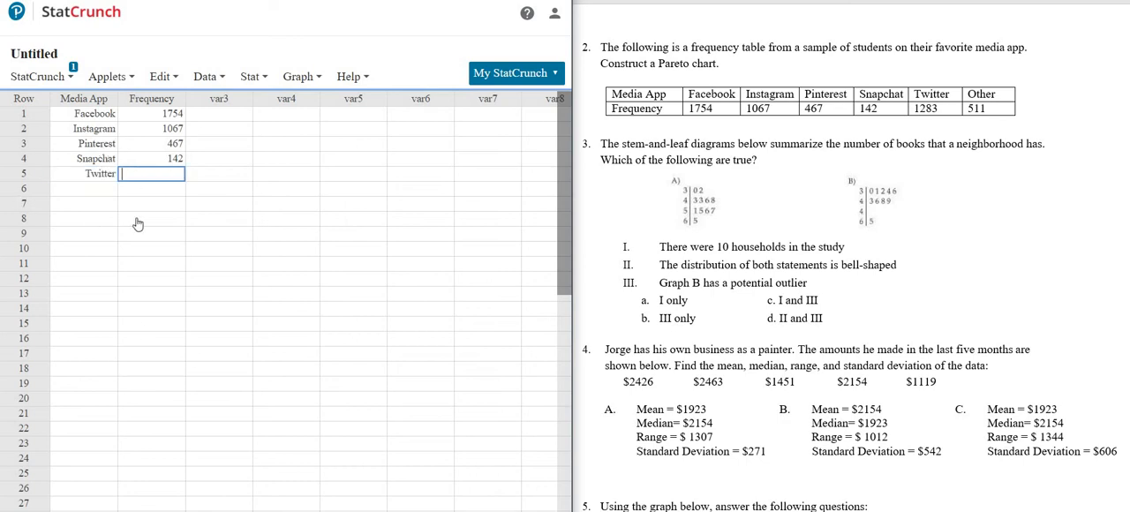
text(1283)
click(83, 187)
text(Other)
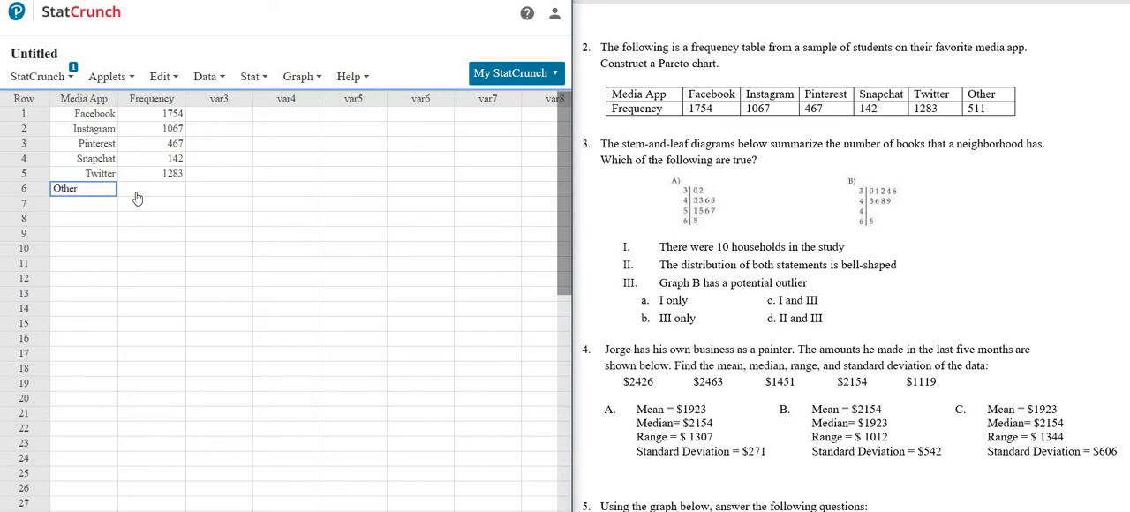
text(511)
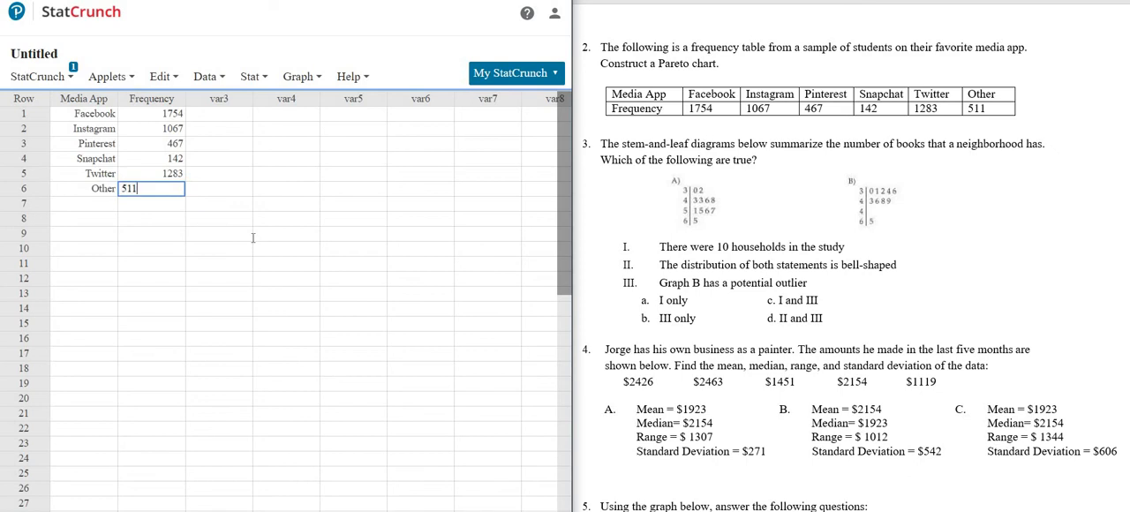
- Commit Other's 511 and show the Bar Plot options under the Graph menu
click(219, 233)
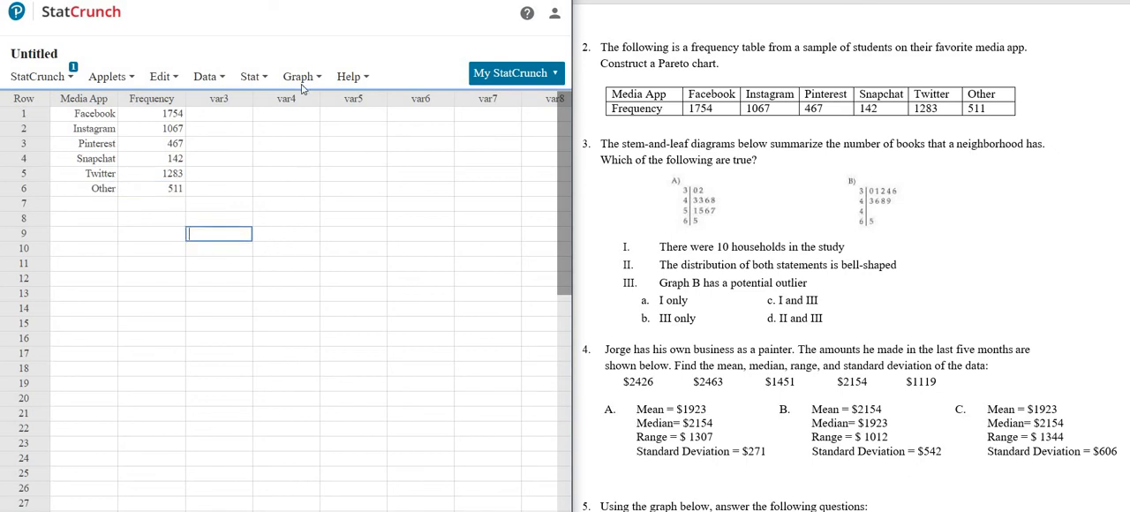
click(297, 76)
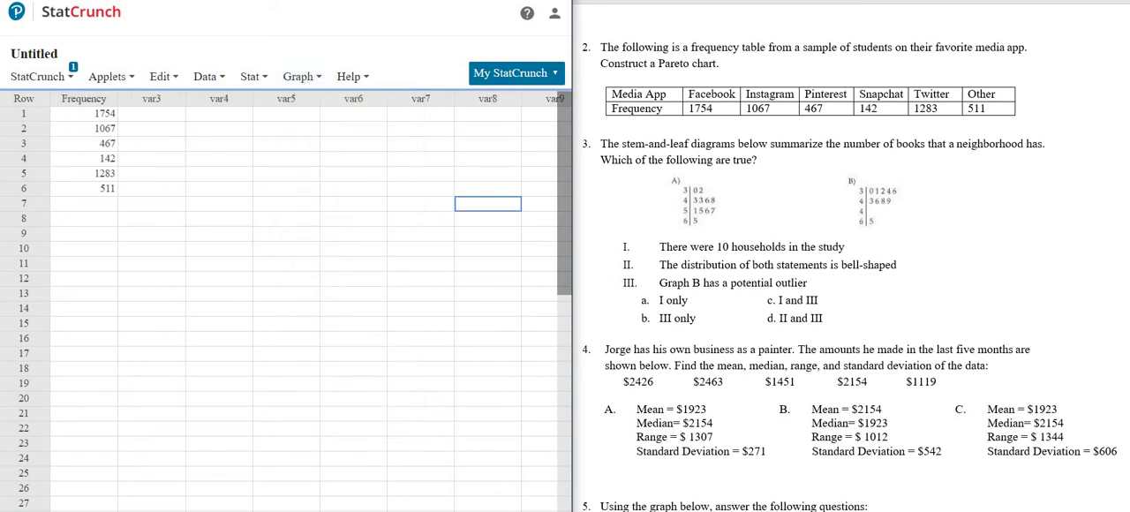
text(Facebook)
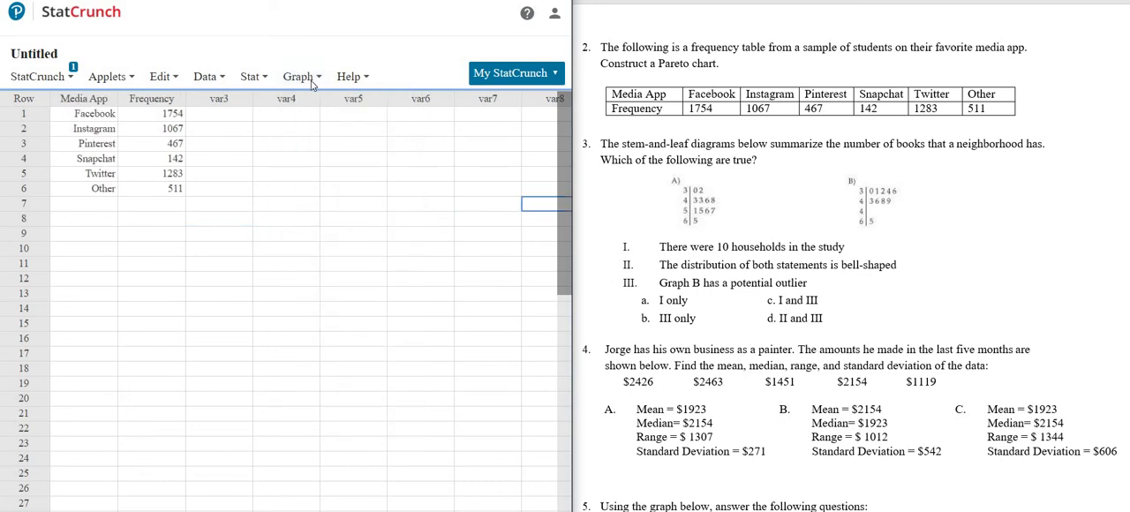
click(298, 76)
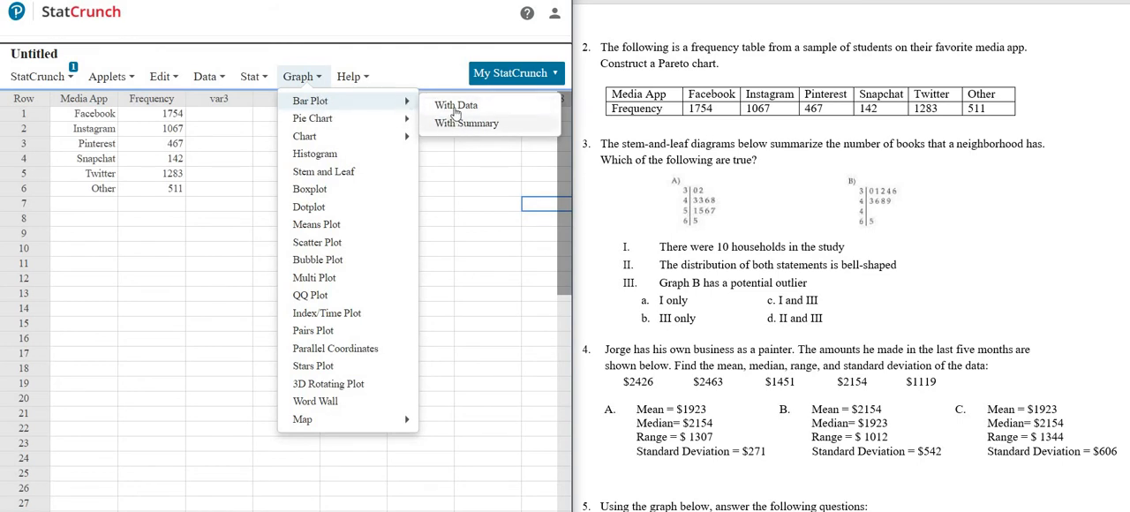
- Start a Bar Plot With Summary and choose Frequency as the Counts in column
click(466, 123)
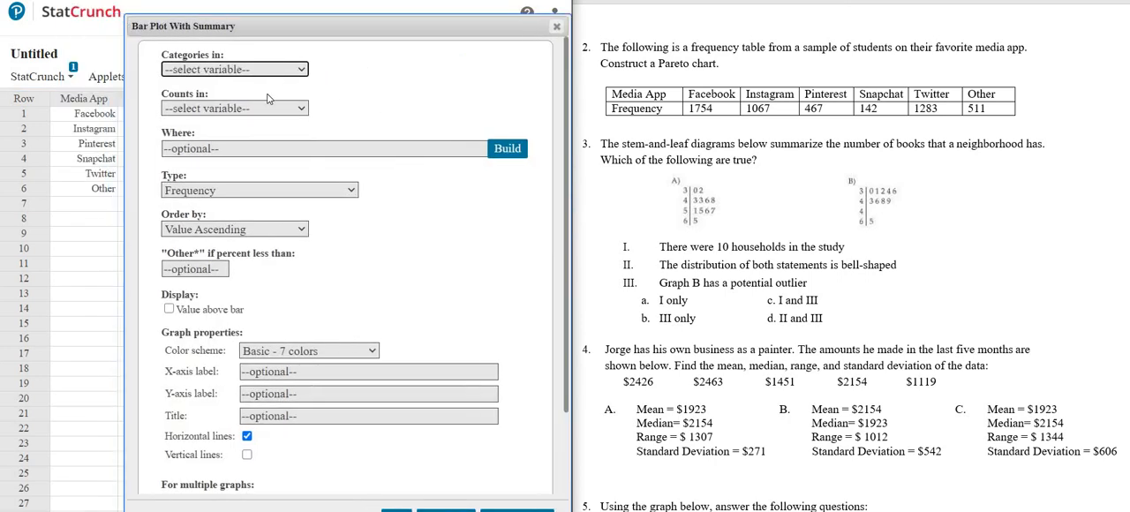
click(235, 107)
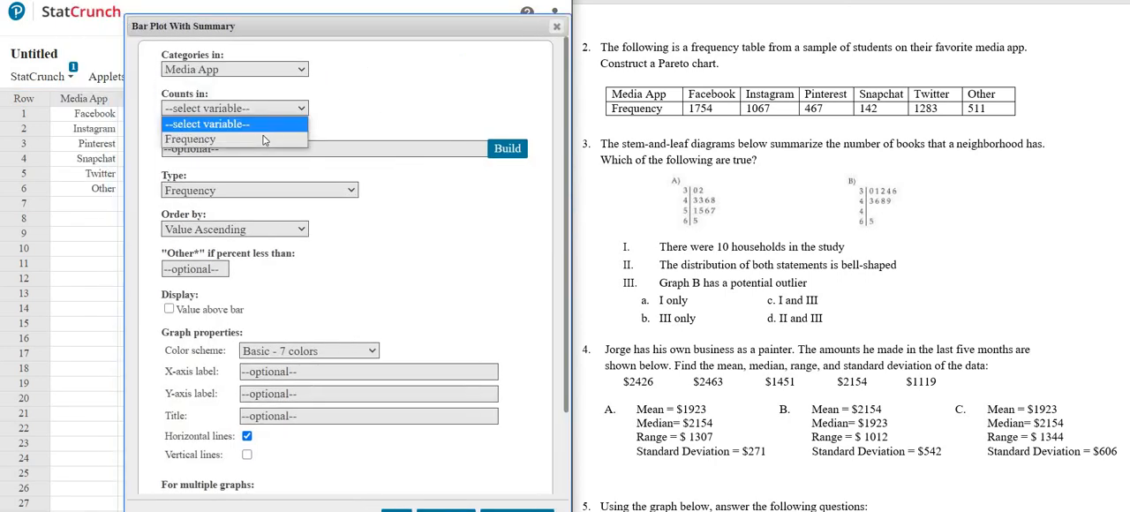
click(191, 138)
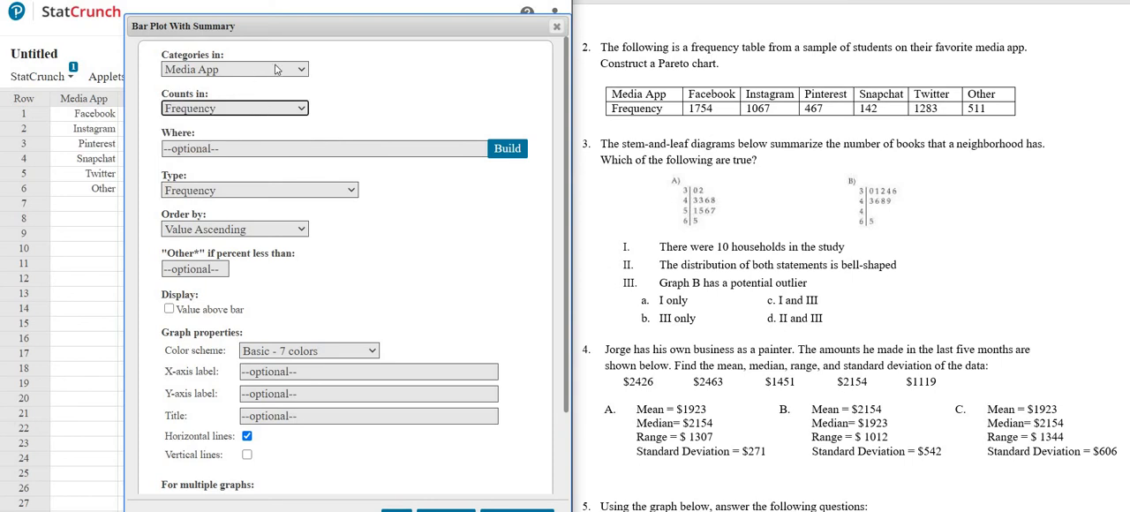
mouse_move(373, 85)
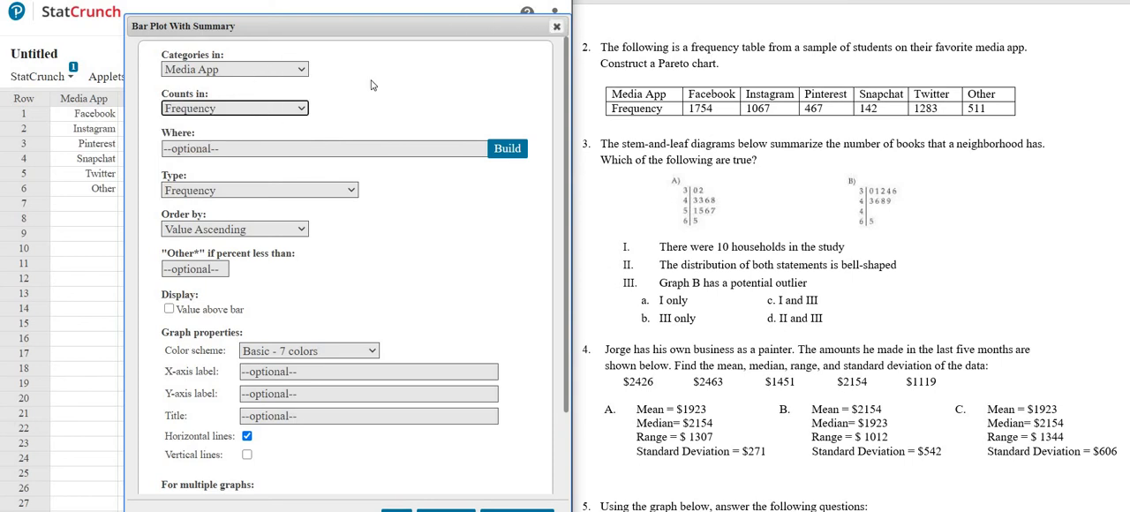
- Start a Bar Plot With Summary using Media App as categories and Frequency as counts
click(298, 76)
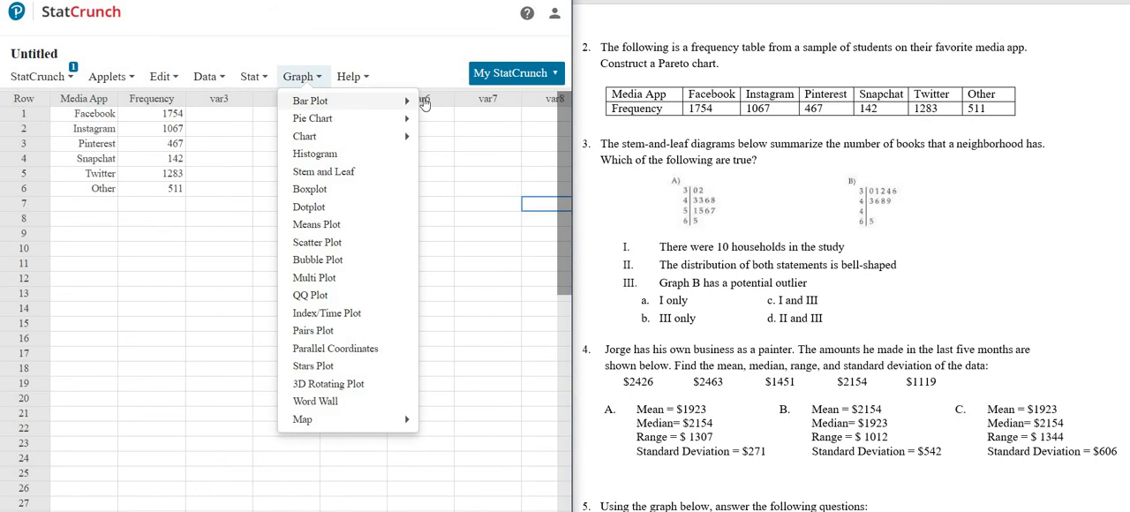
click(311, 98)
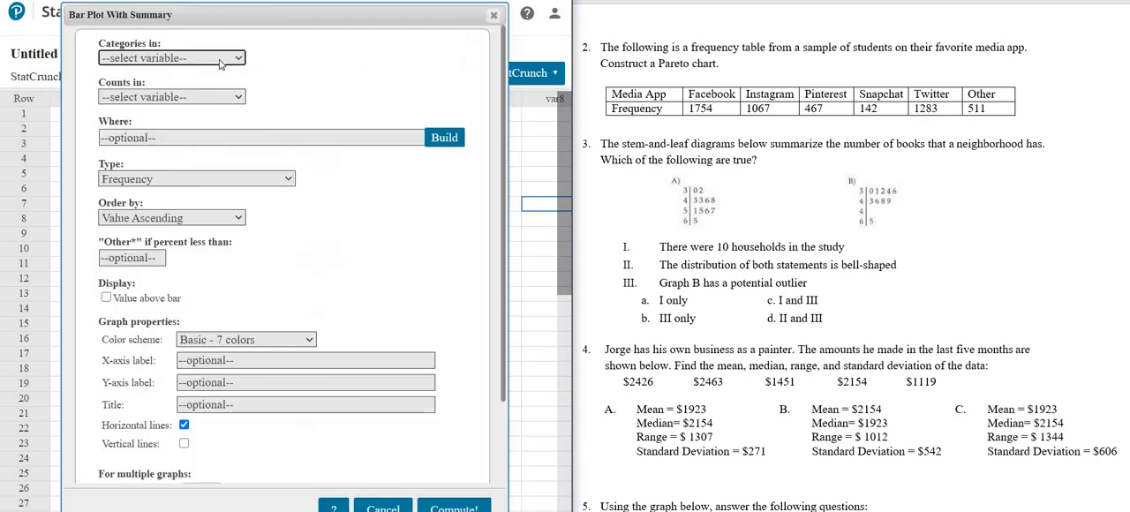
click(173, 56)
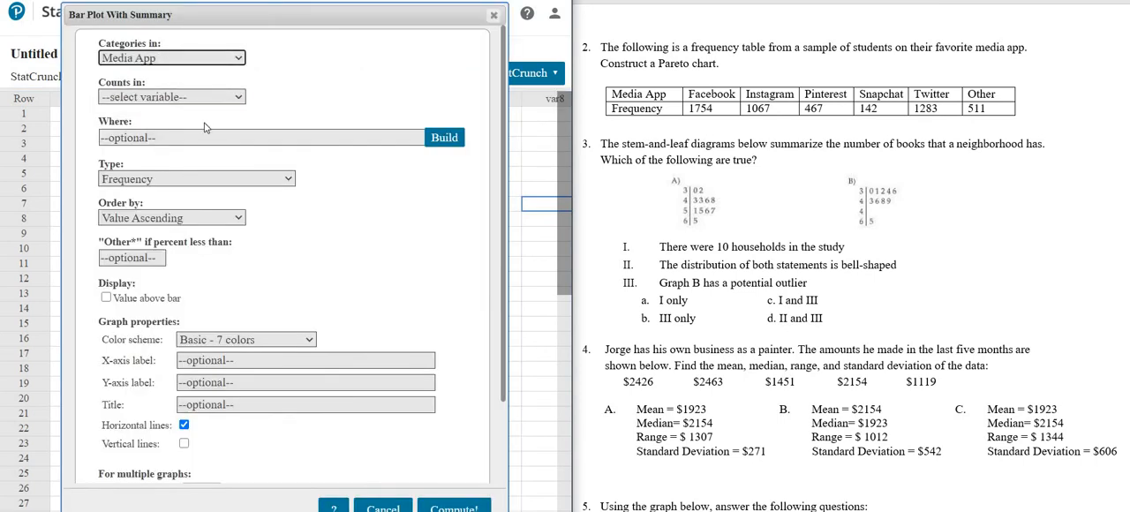
click(170, 95)
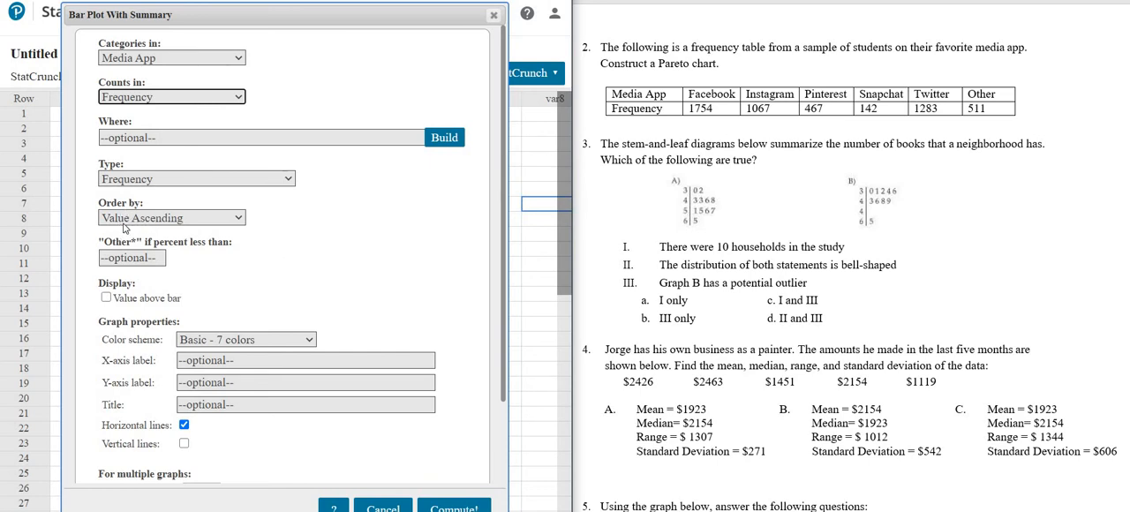
- Order bars by Count Descending, title it 'Favorite Media Apps', and compute the chart
click(171, 217)
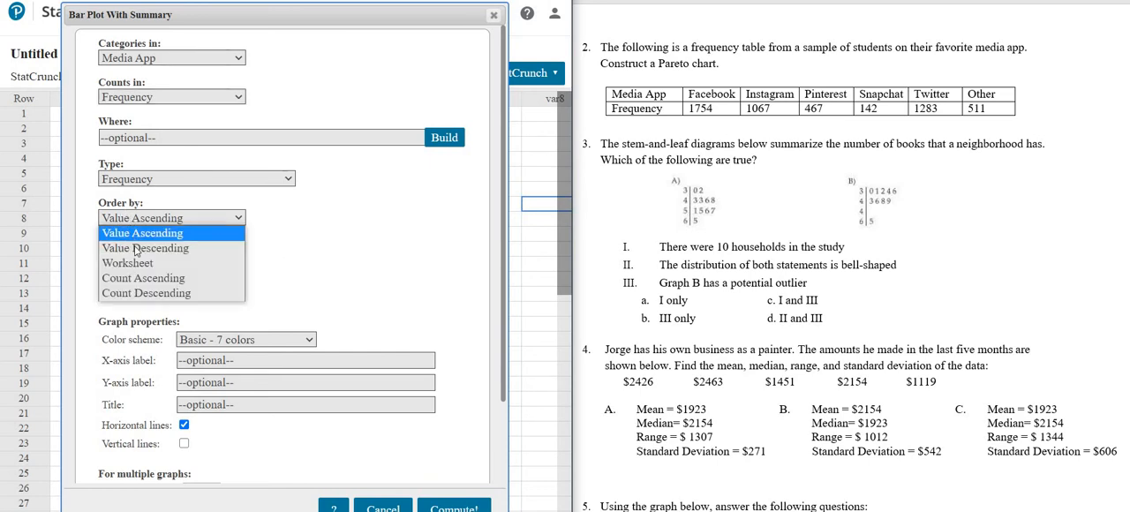
mouse_move(145, 293)
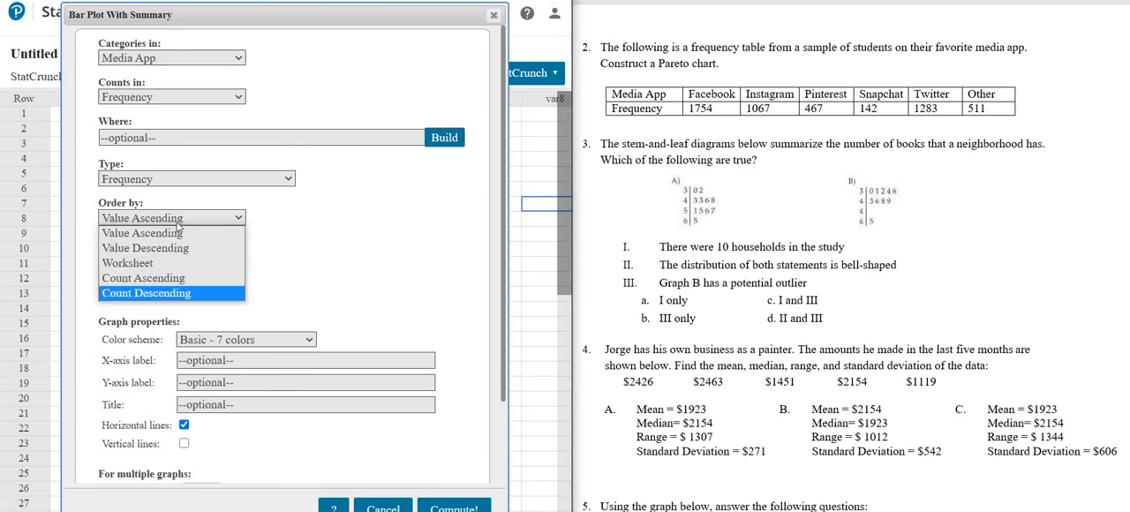
click(145, 293)
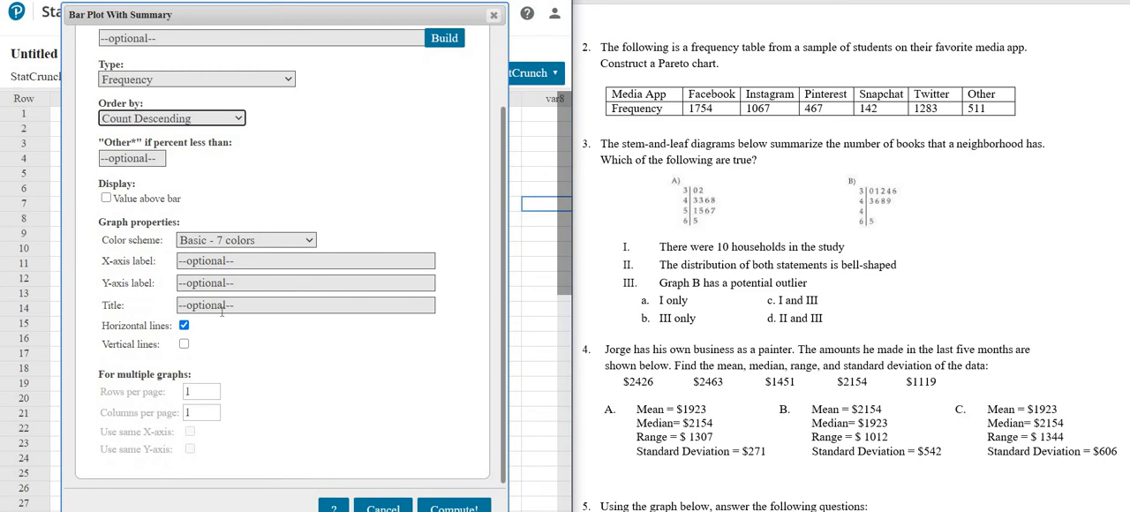
click(304, 304)
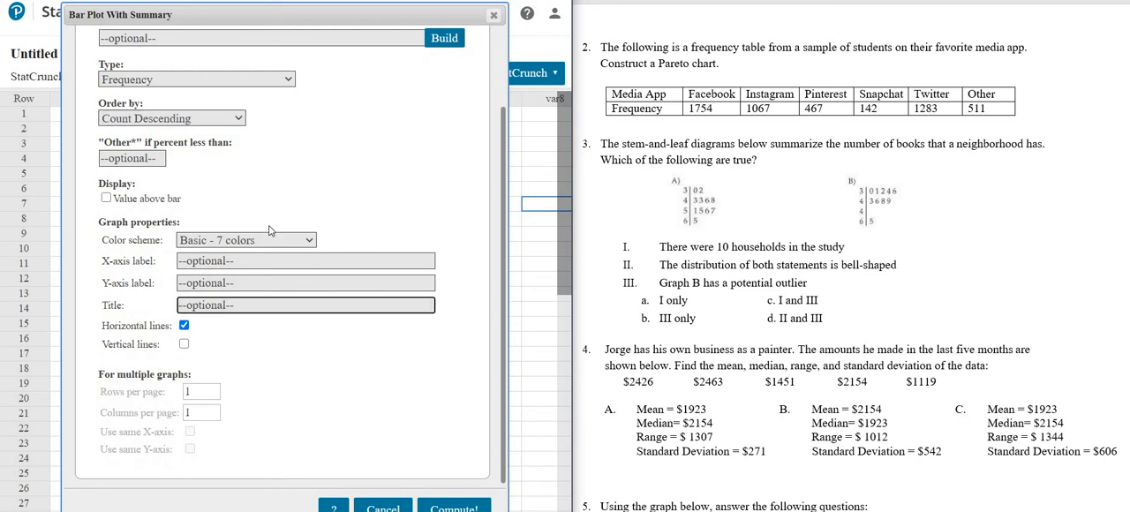
text(Favorite Media Apps)
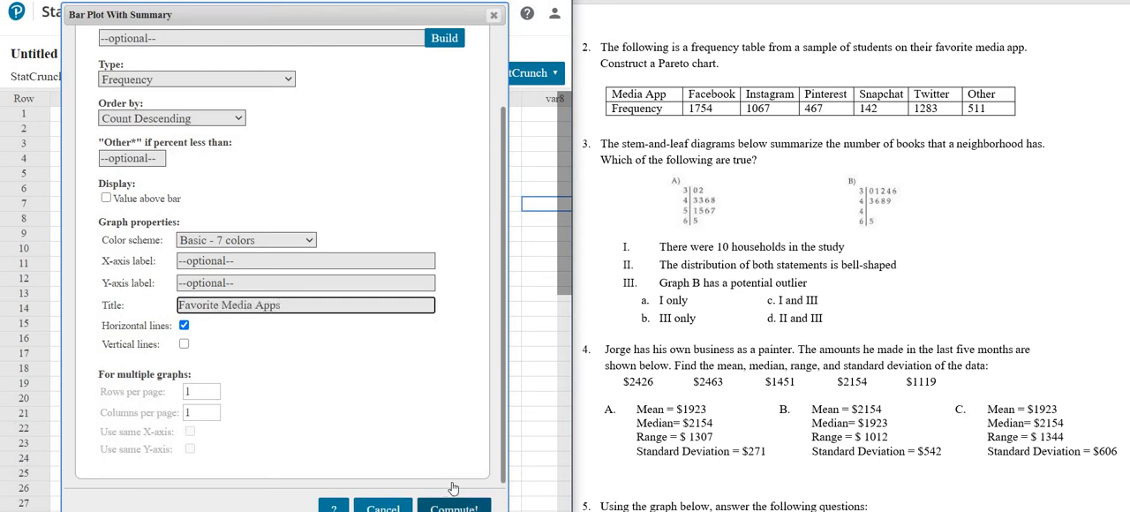
click(454, 505)
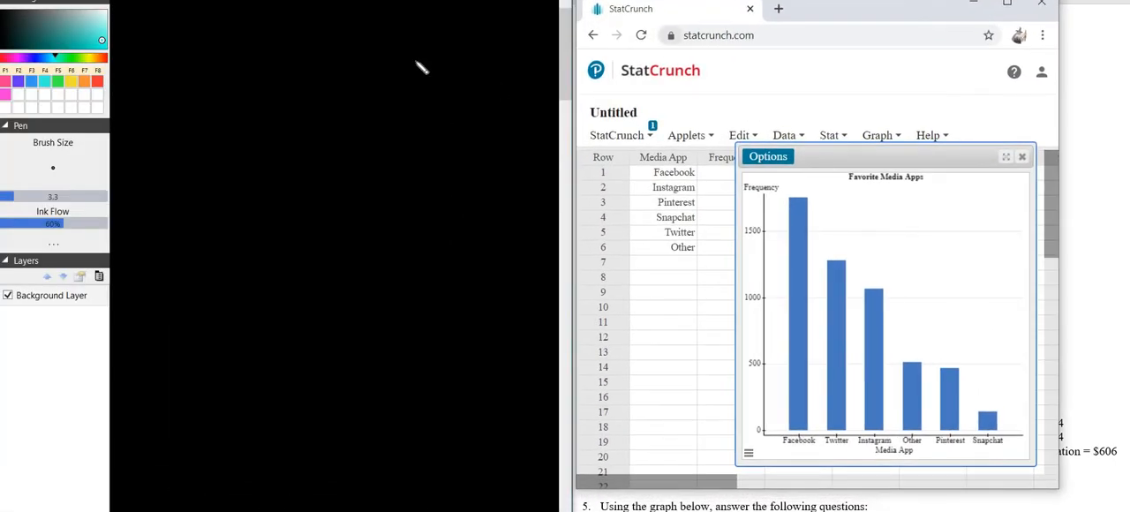
mouse_move(211, 269)
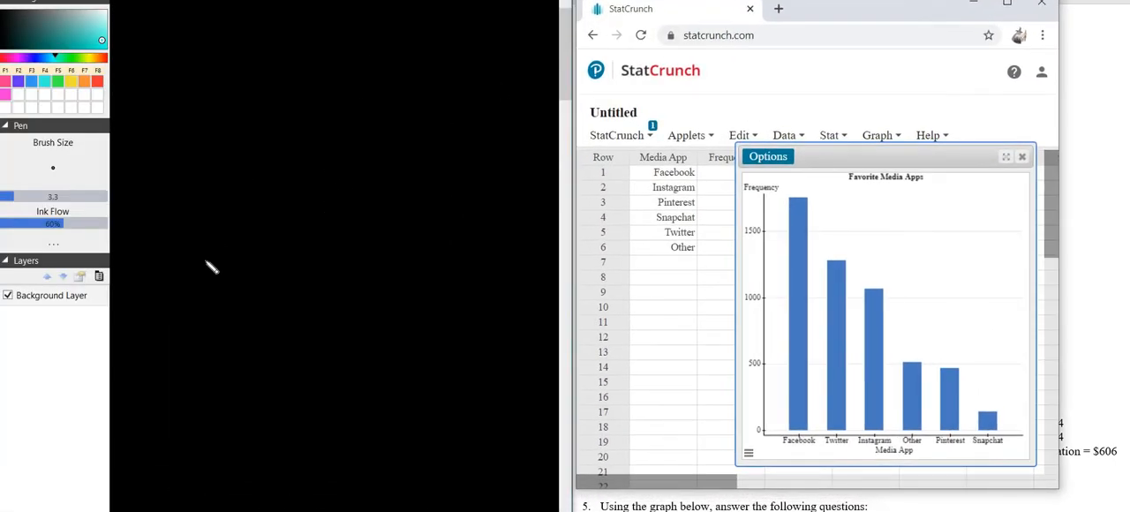
mouse_move(155, 327)
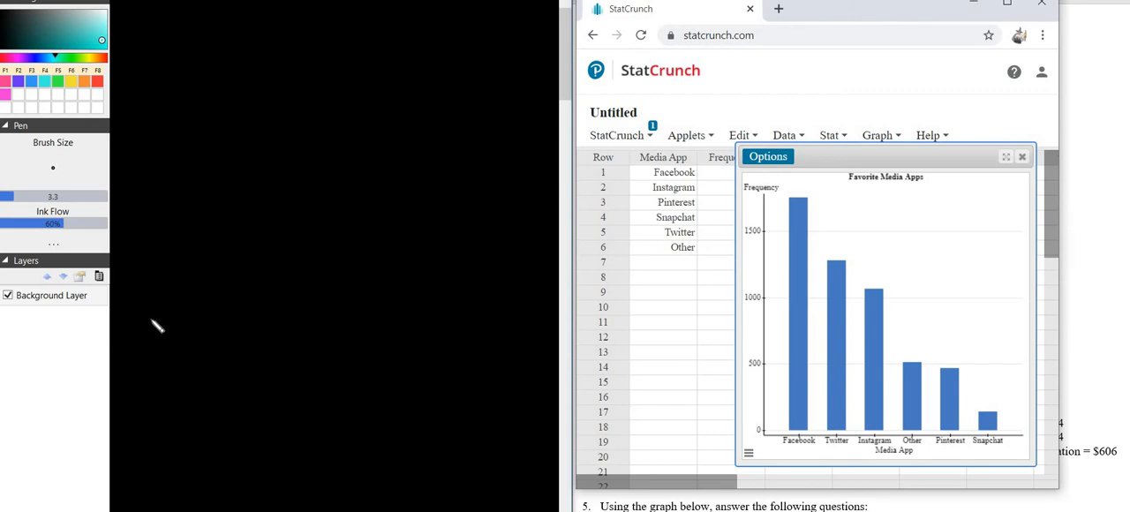
- Hand-sketch labels Fb, Twitter, Inst., Other, Pin, Snap with descending bars and 1000/500 marks
drag(152, 310, 152, 341)
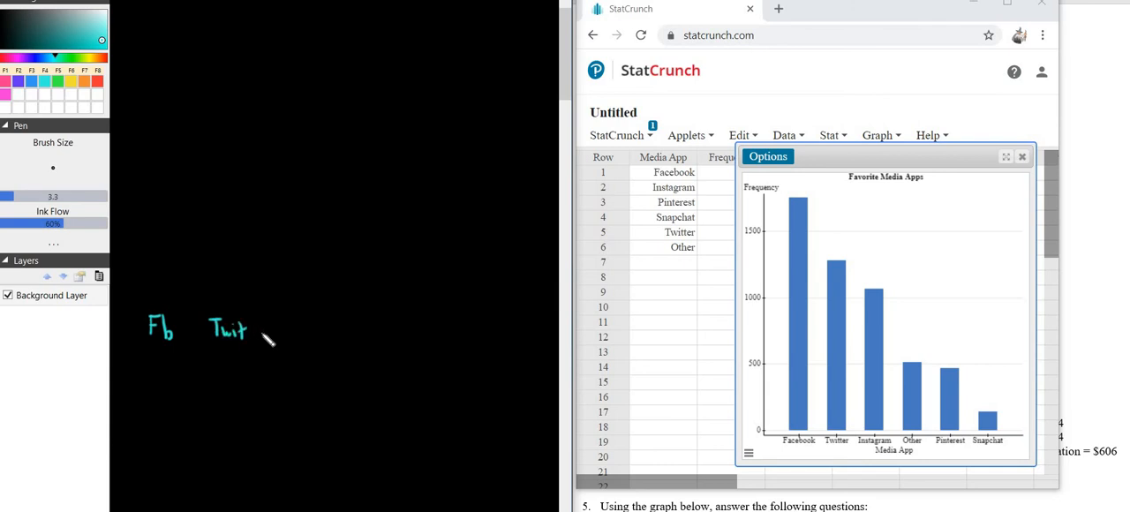
drag(251, 328, 314, 333)
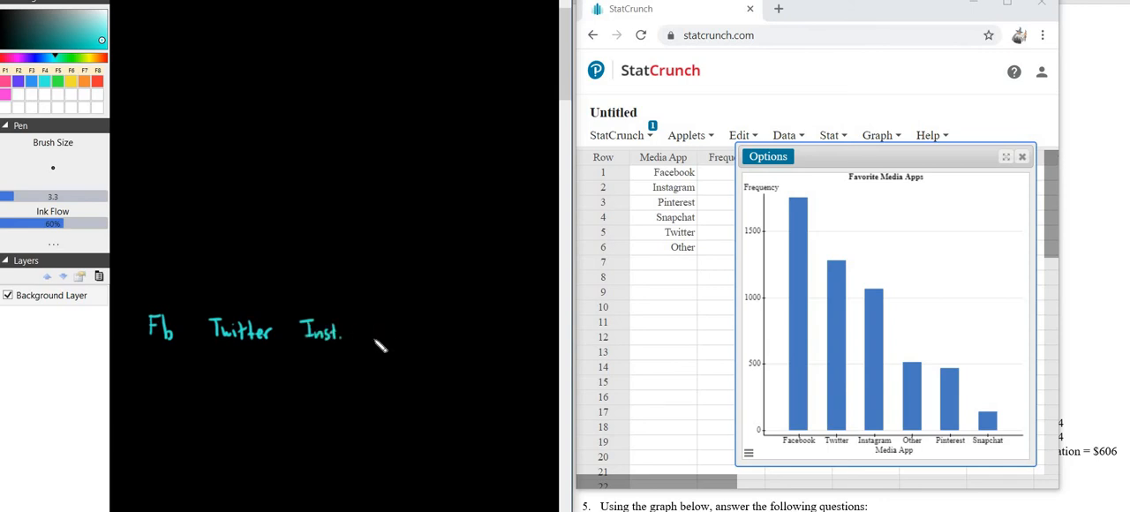
text(Other Pin Snap)
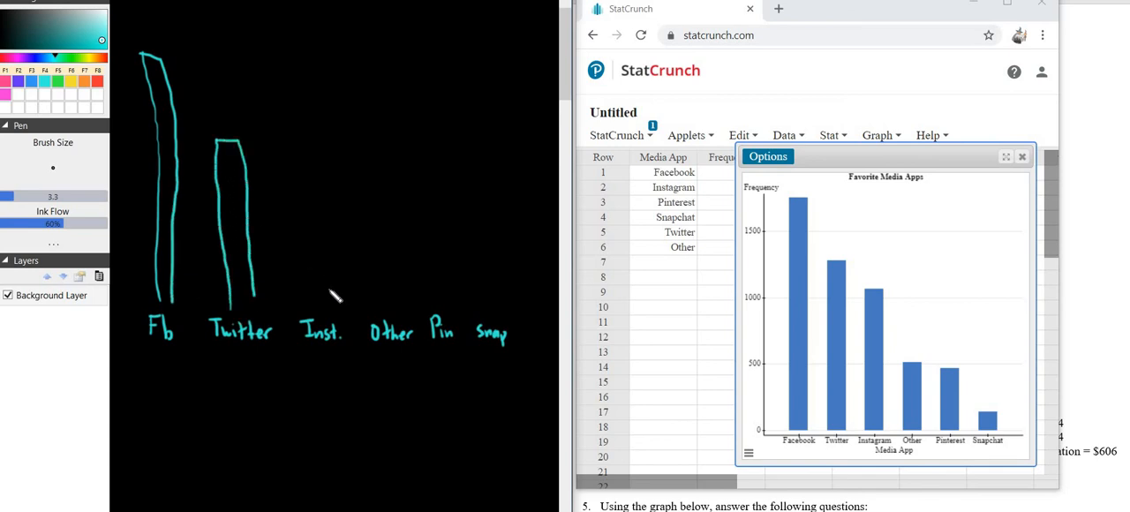
drag(300, 201, 309, 304)
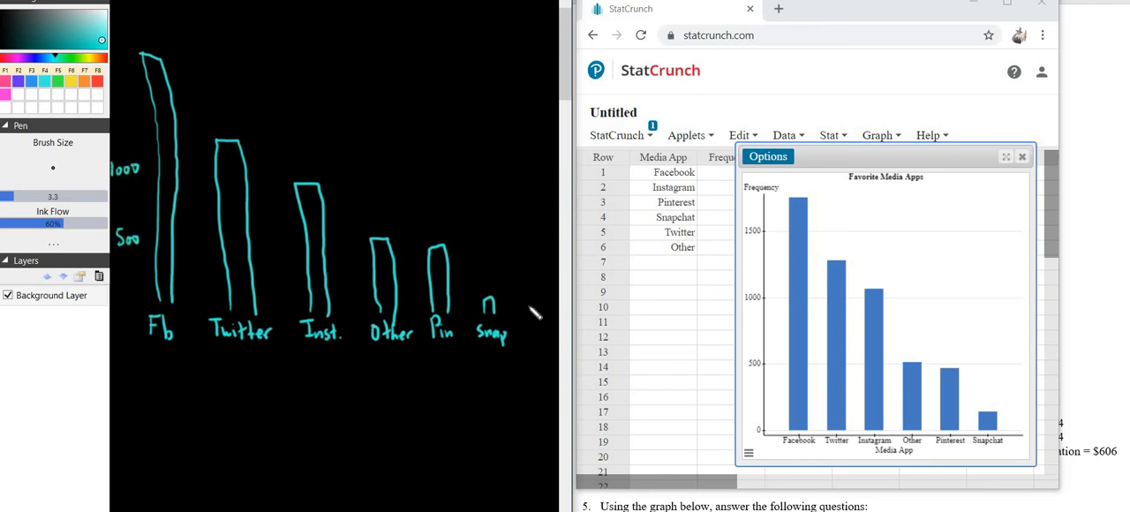
mouse_move(579, 316)
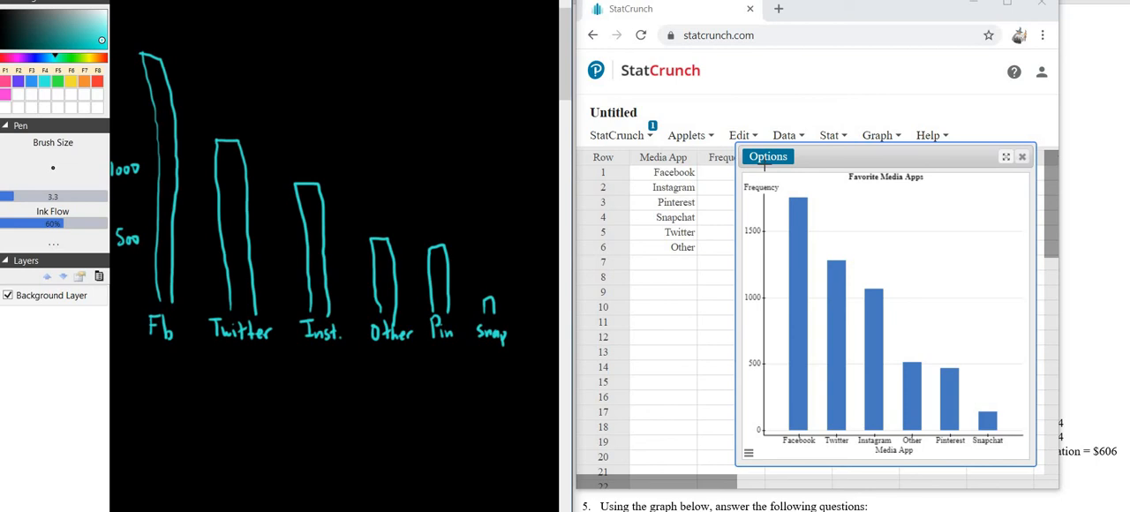
- Maximize the Favorite Media Apps chart window
click(1006, 156)
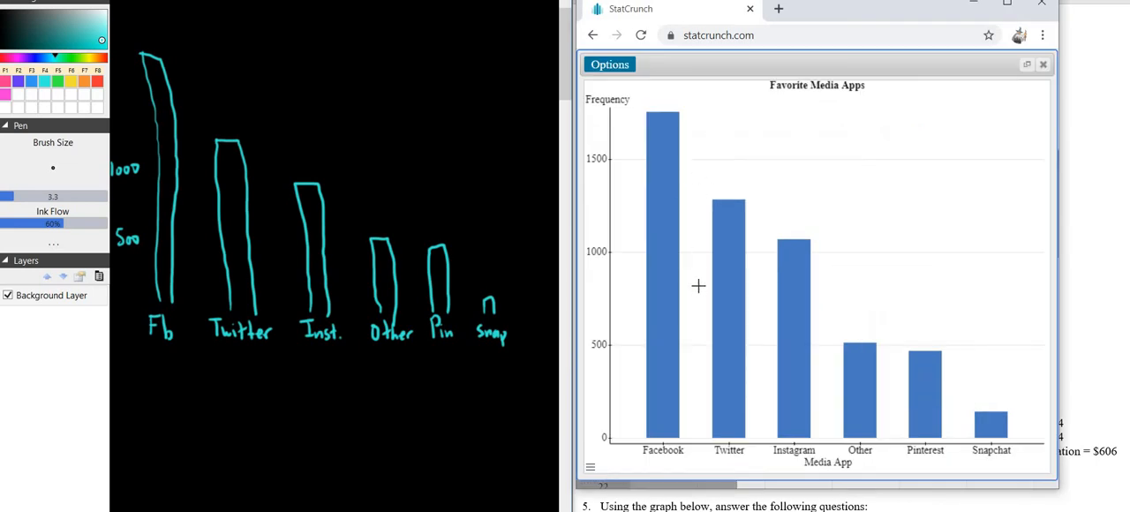
mouse_move(664, 122)
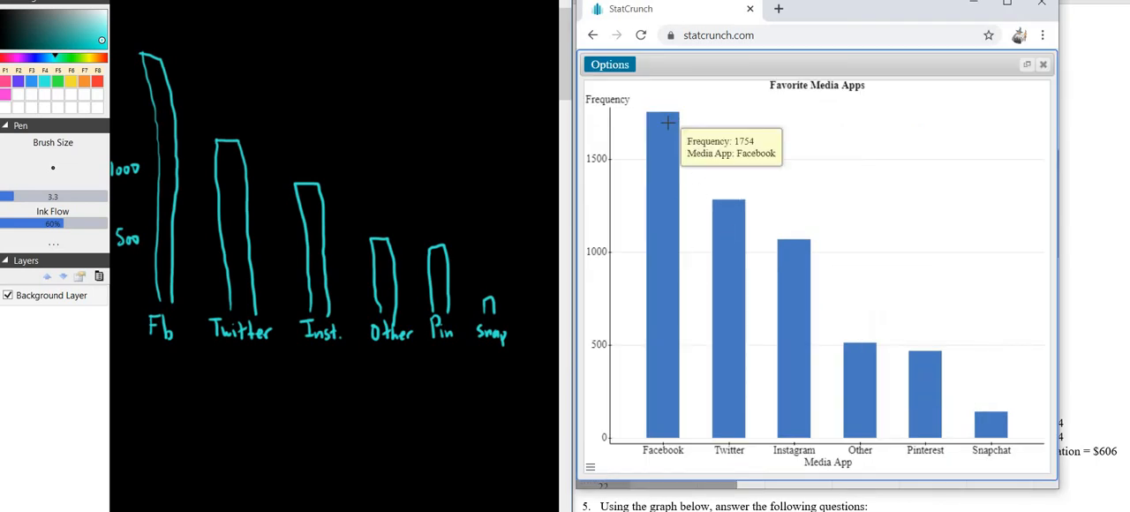
mouse_move(693, 356)
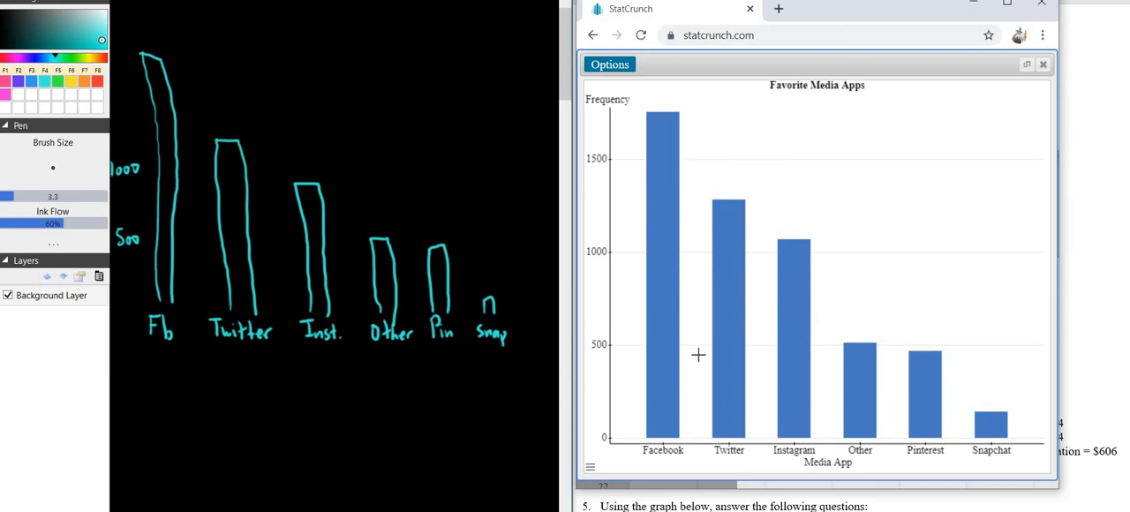
mouse_move(646, 113)
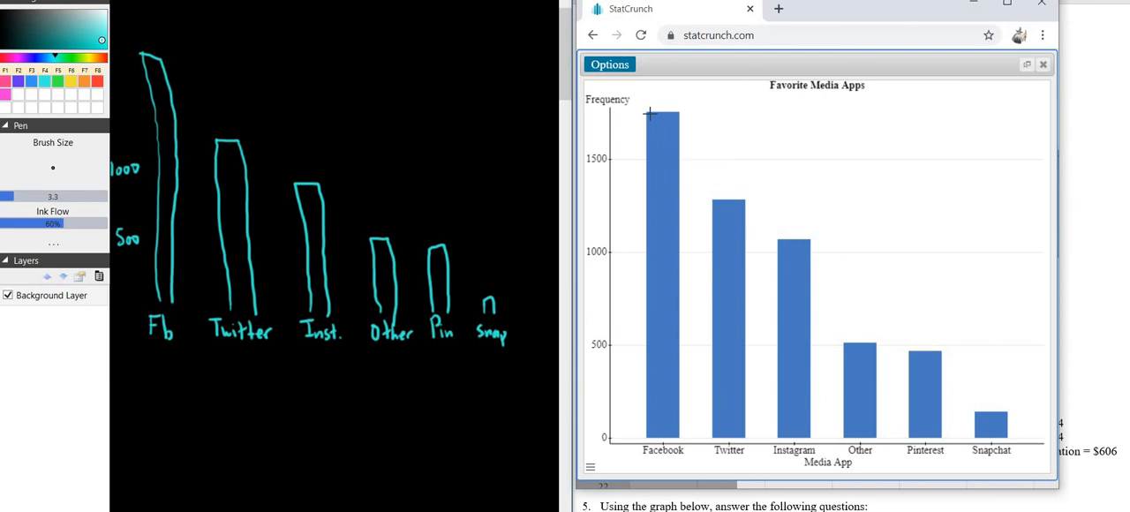
mouse_move(939, 219)
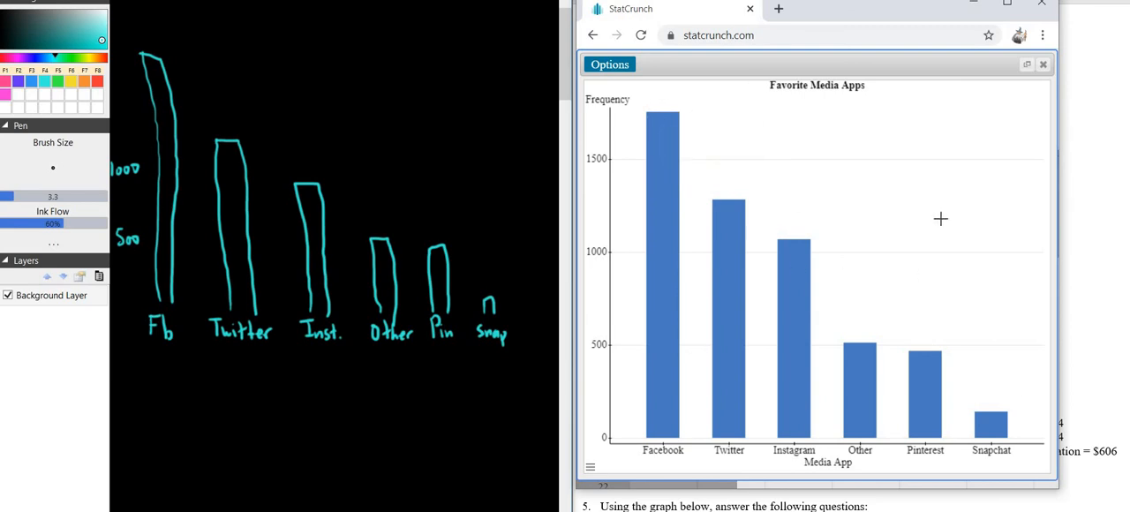